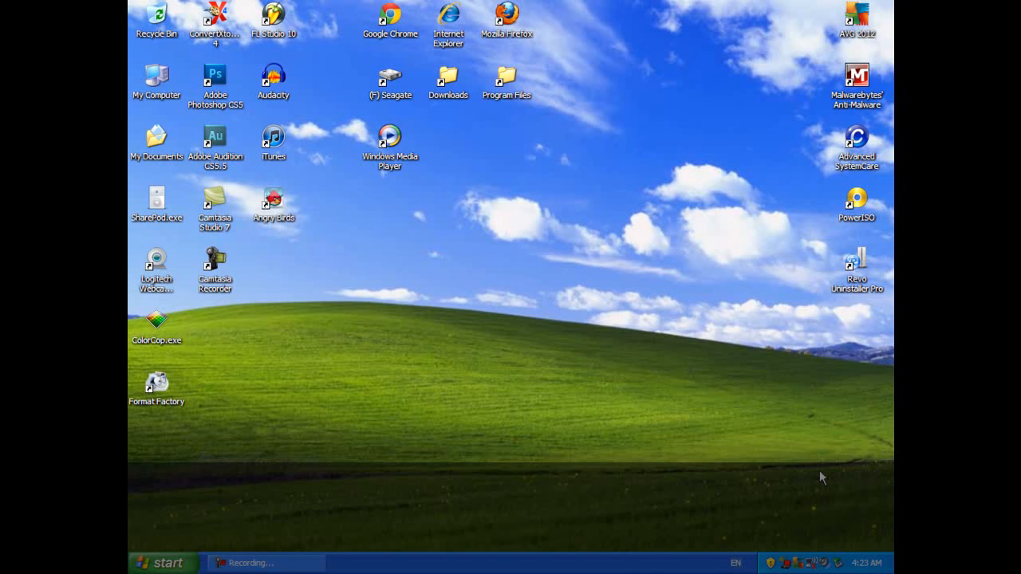
mouse_move(425, 257)
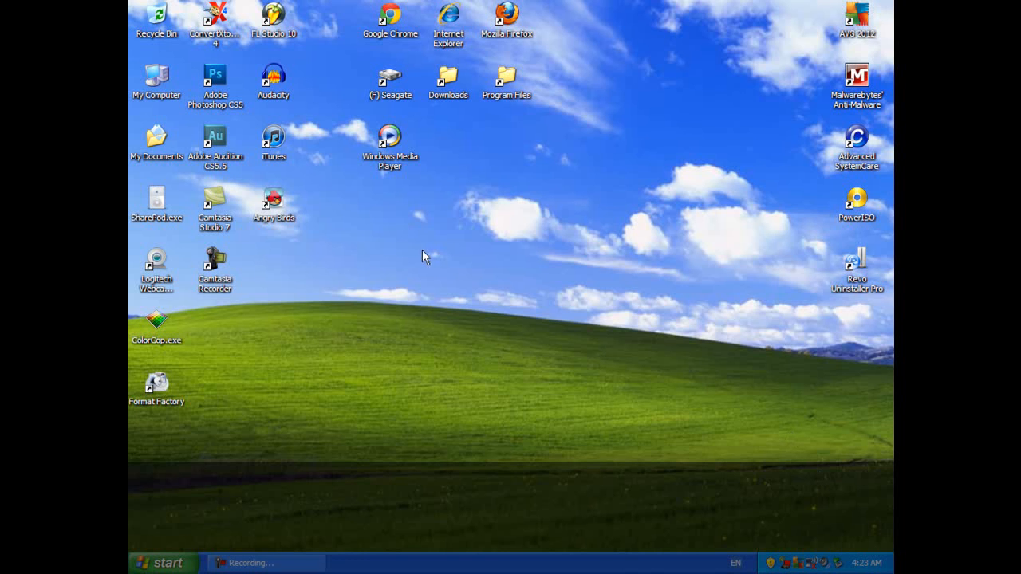
Step: Launch Angry Birds from its desktop shortcut to trigger the OpenGL renderer error
left_click(272, 202)
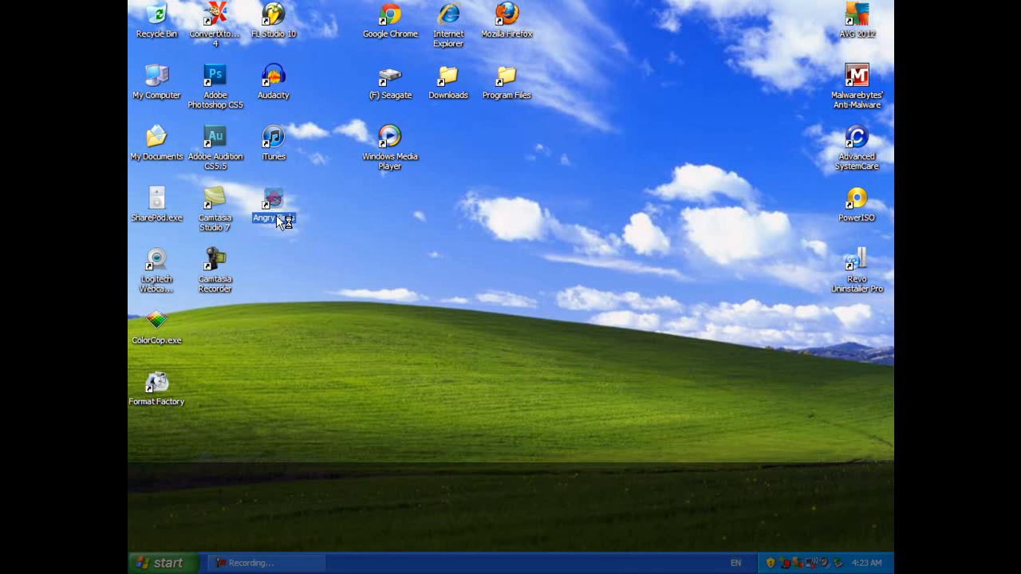
double_click(273, 200)
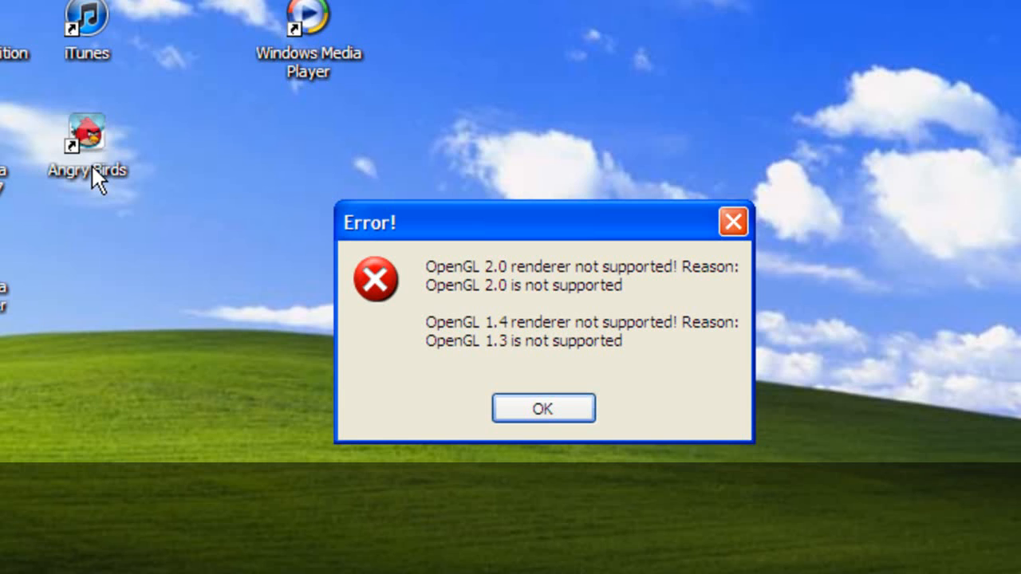
mouse_move(79, 172)
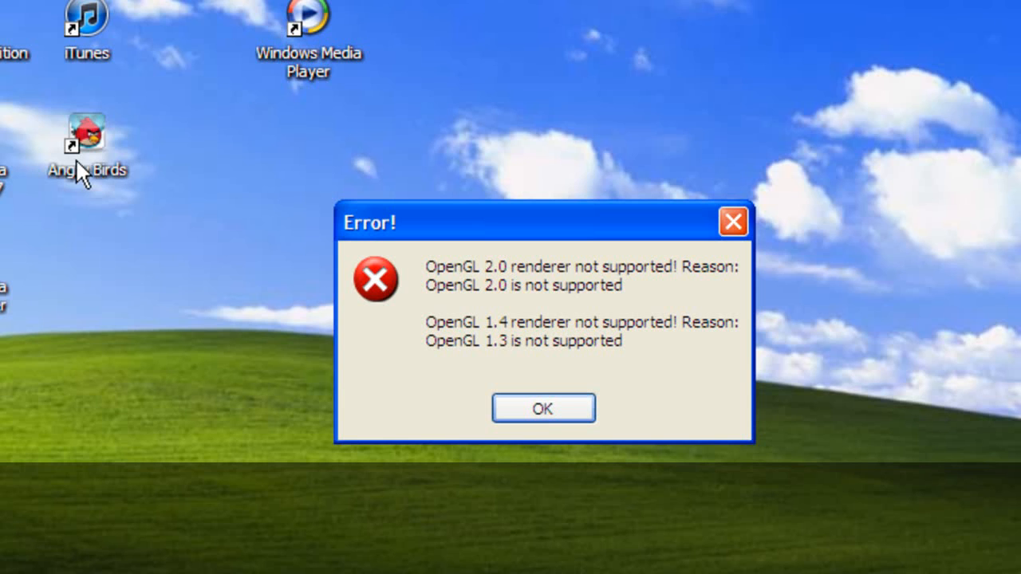
mouse_move(455, 331)
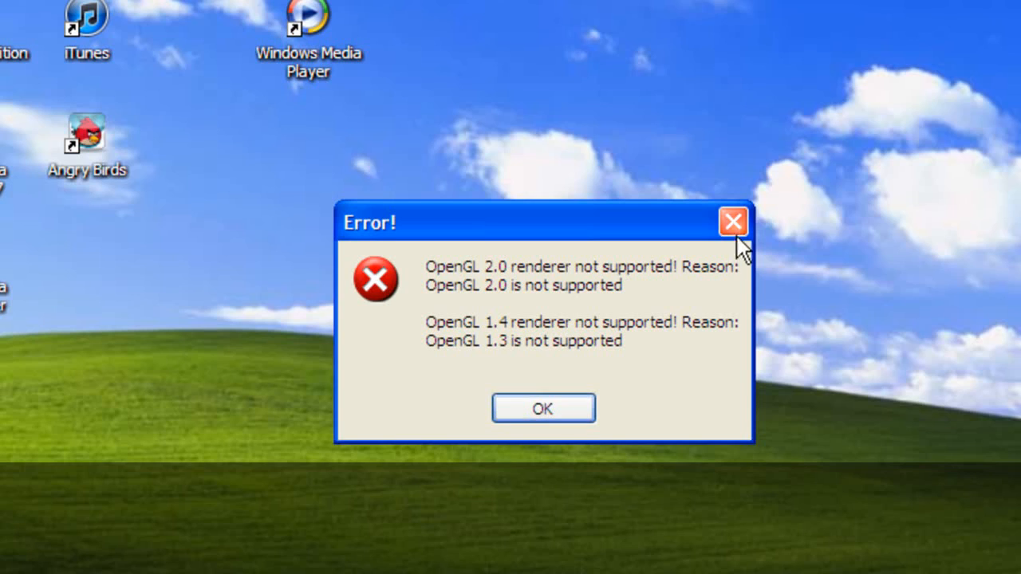
Step: Dismiss the OpenGL error and open Display Properties on the Settings tab
left_click(733, 222)
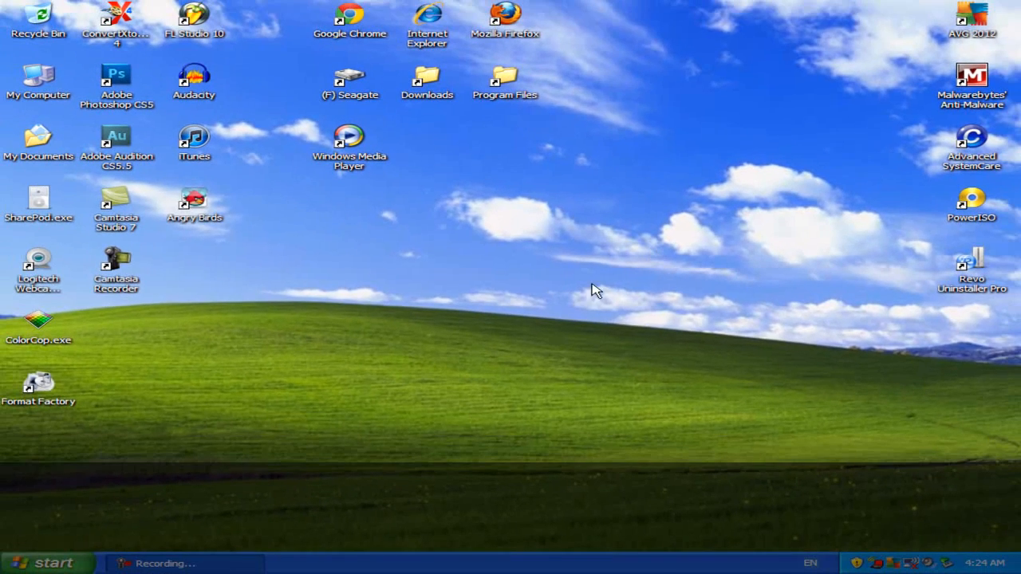
left_click(44, 563)
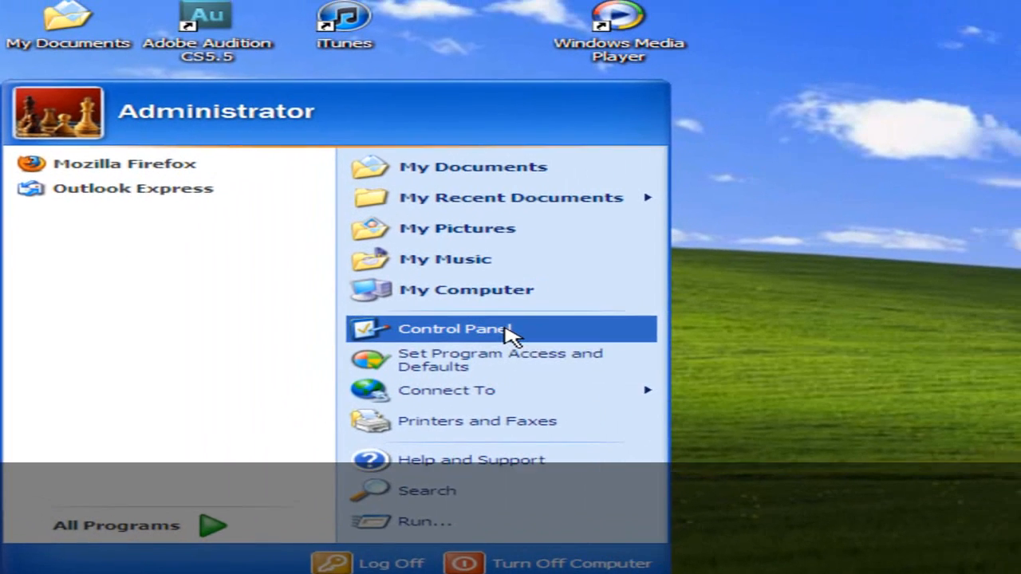
left_click(456, 328)
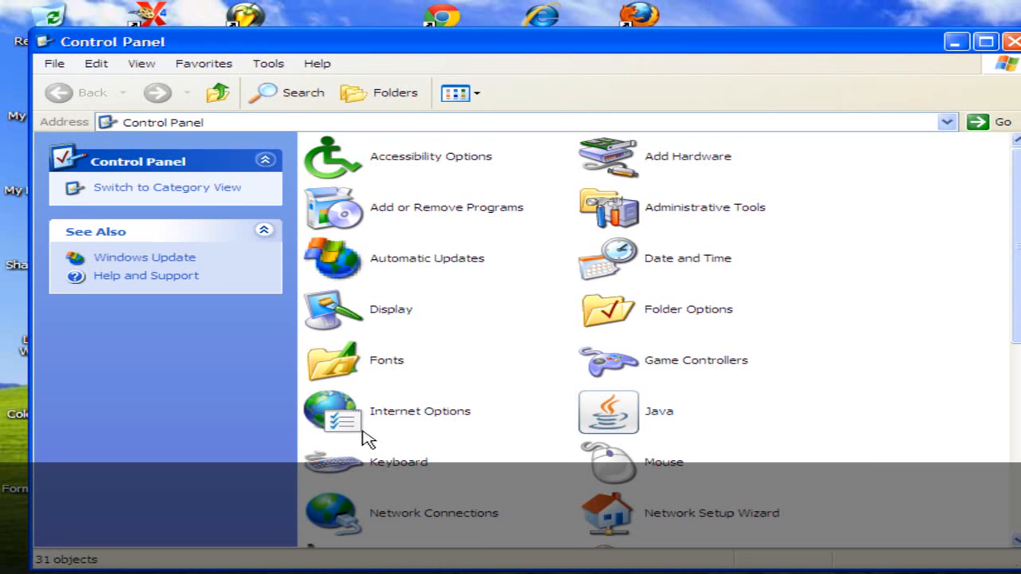
left_click(391, 309)
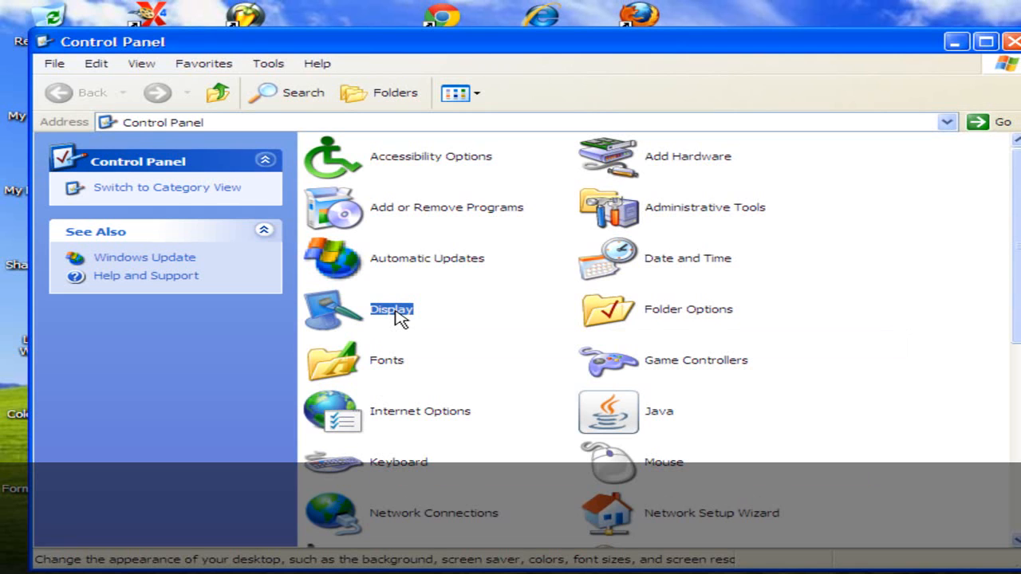
double_click(391, 310)
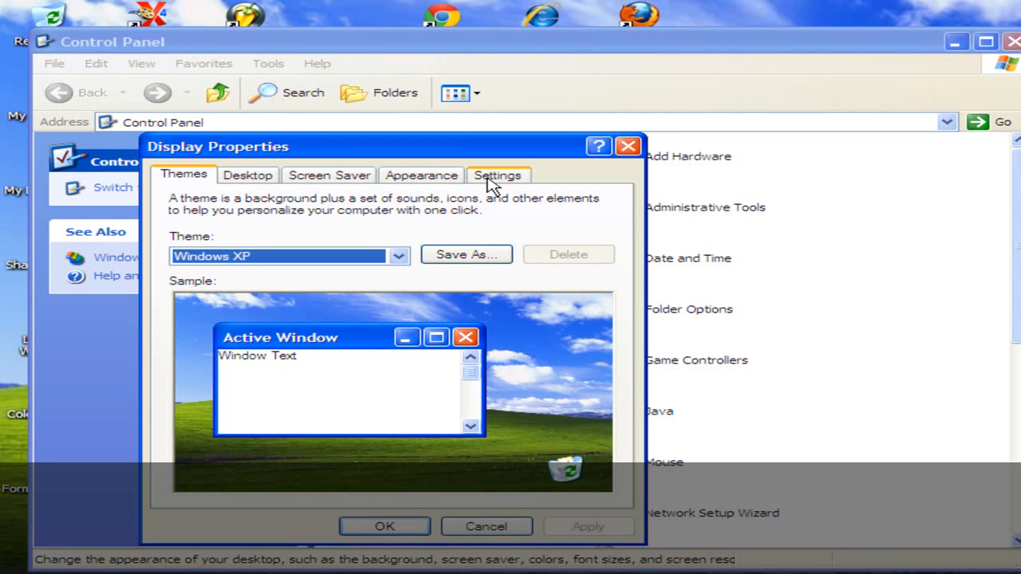
left_click(498, 175)
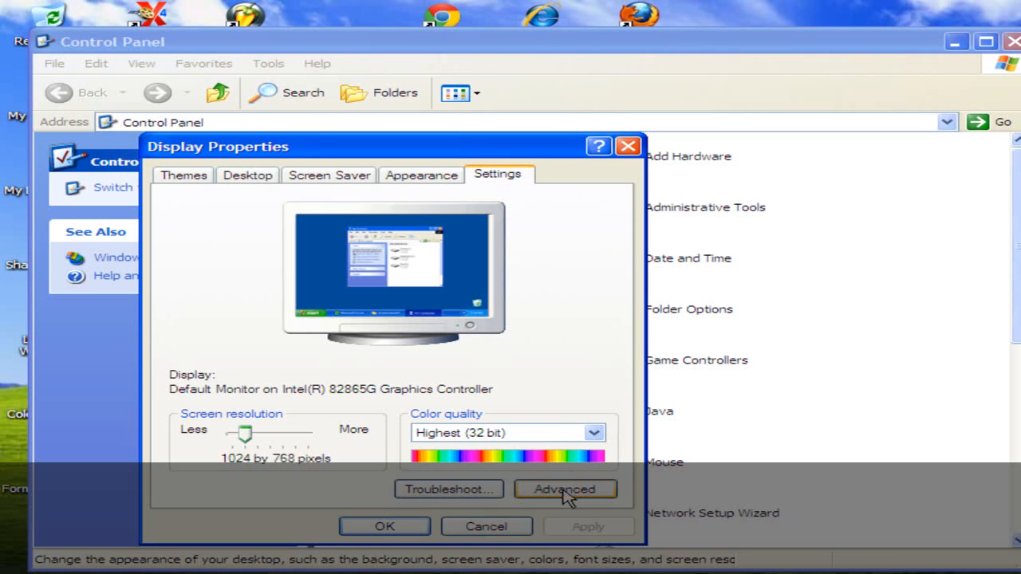
mouse_move(558, 497)
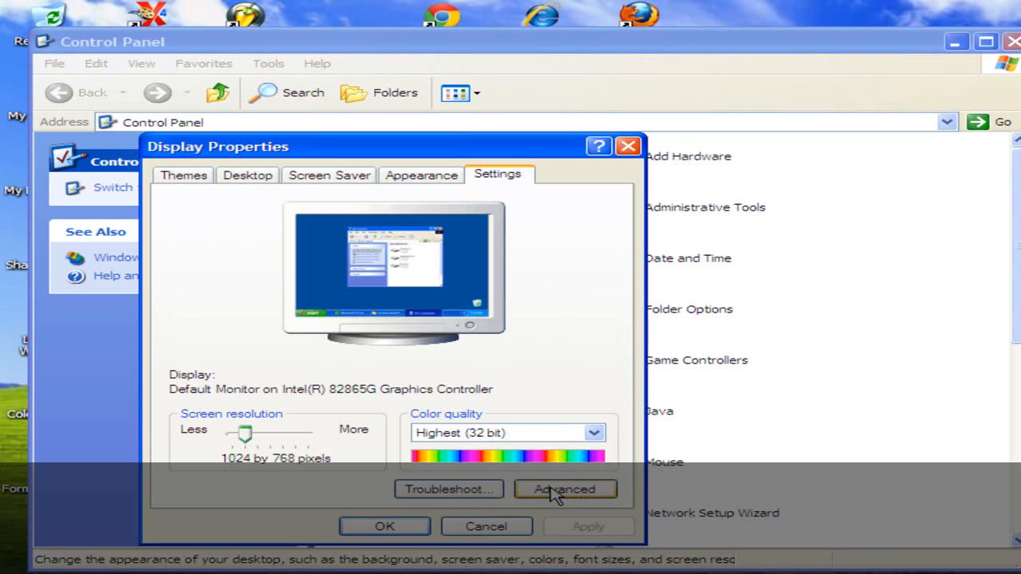
Step: Drag the Intel 82865G hardware acceleration slider to Full, then apply and confirm
left_click(565, 489)
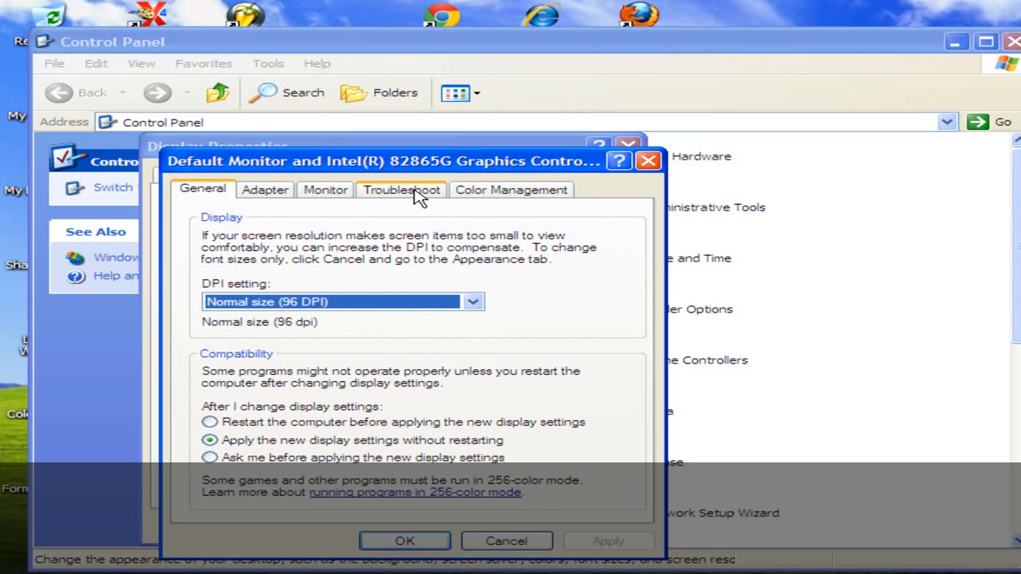
left_click(401, 189)
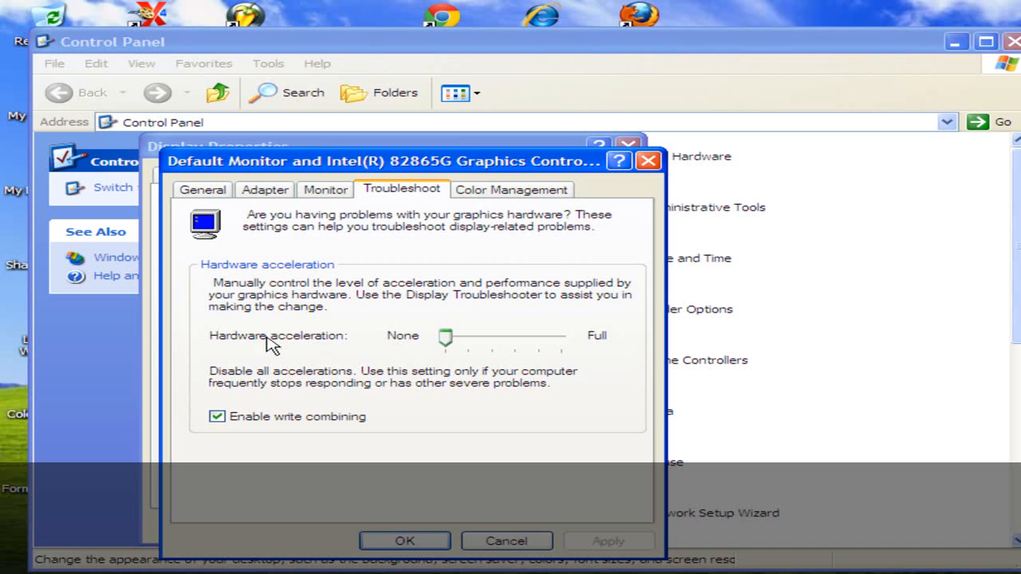
mouse_move(396, 340)
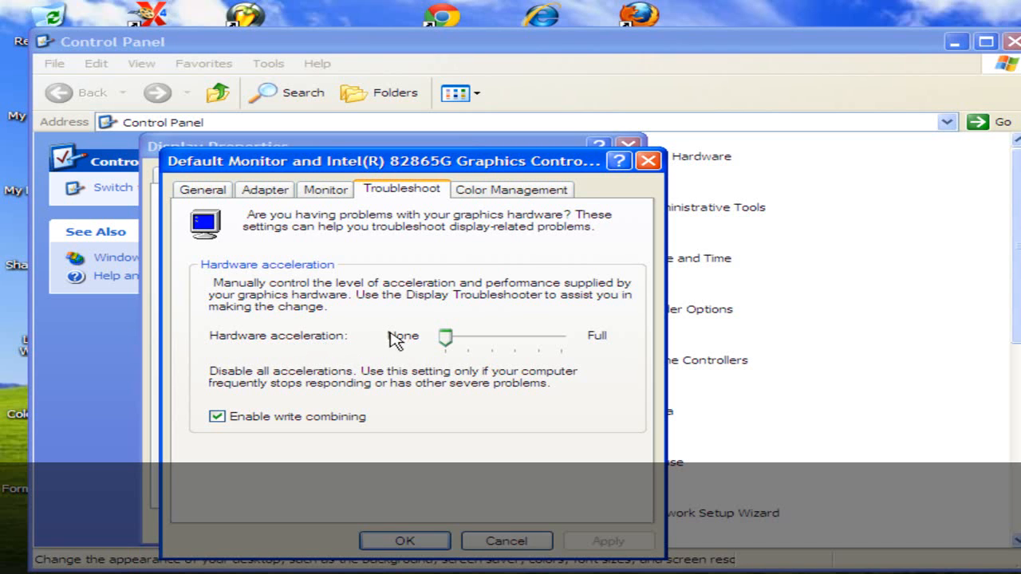
mouse_move(419, 355)
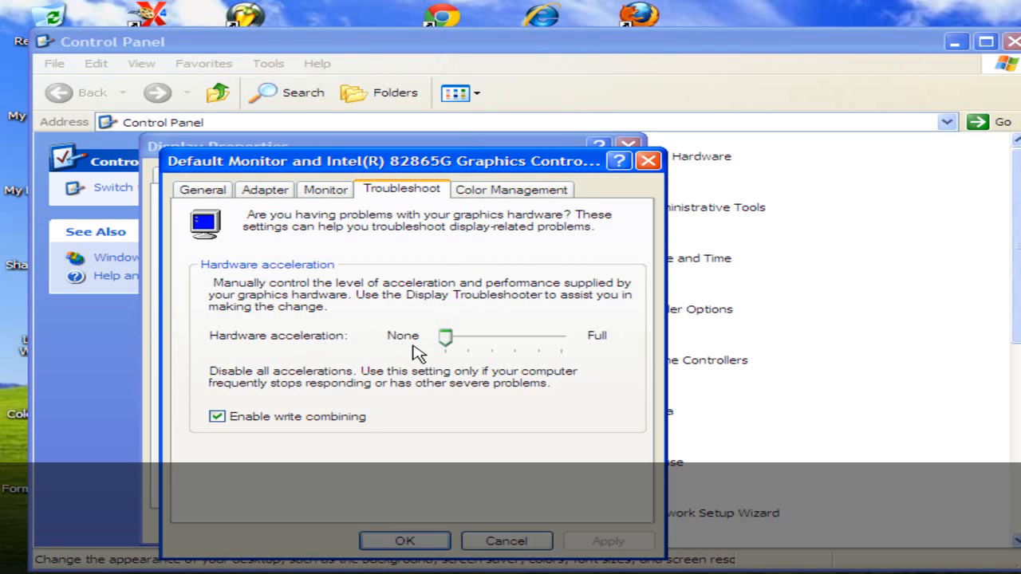
left_click_drag(445, 336, 469, 337)
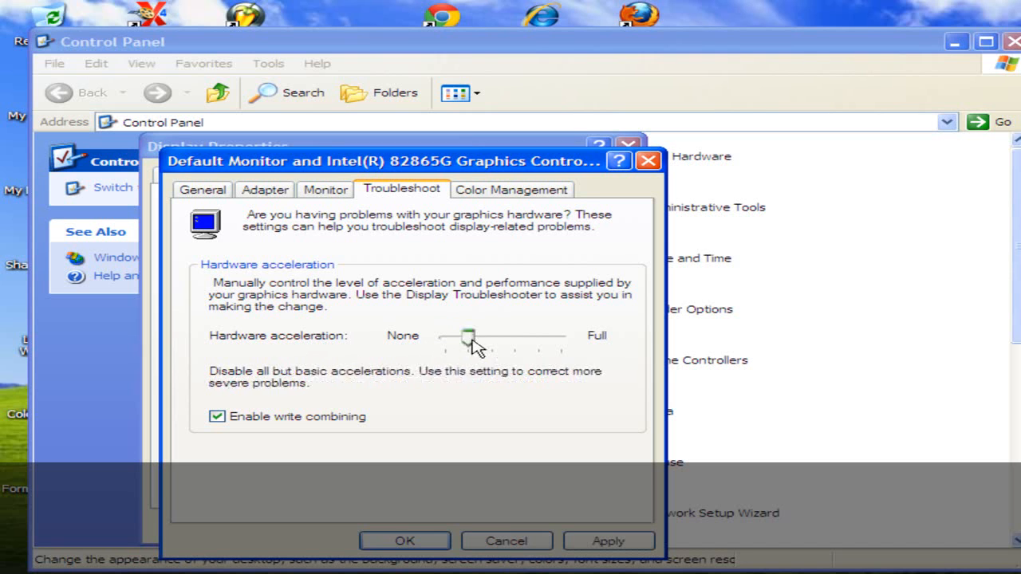
left_click_drag(468, 336, 560, 335)
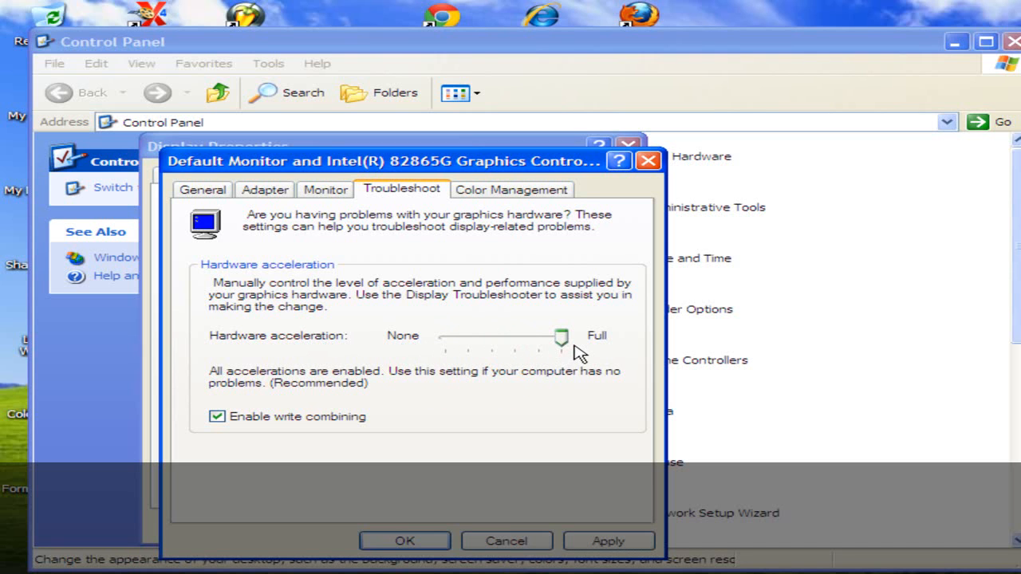
mouse_move(545, 349)
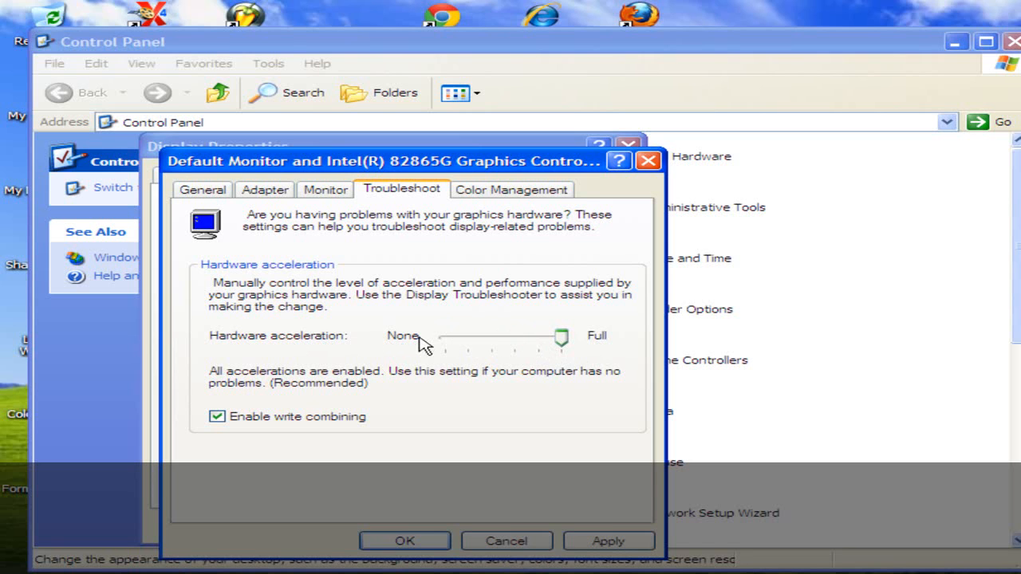
mouse_move(390, 349)
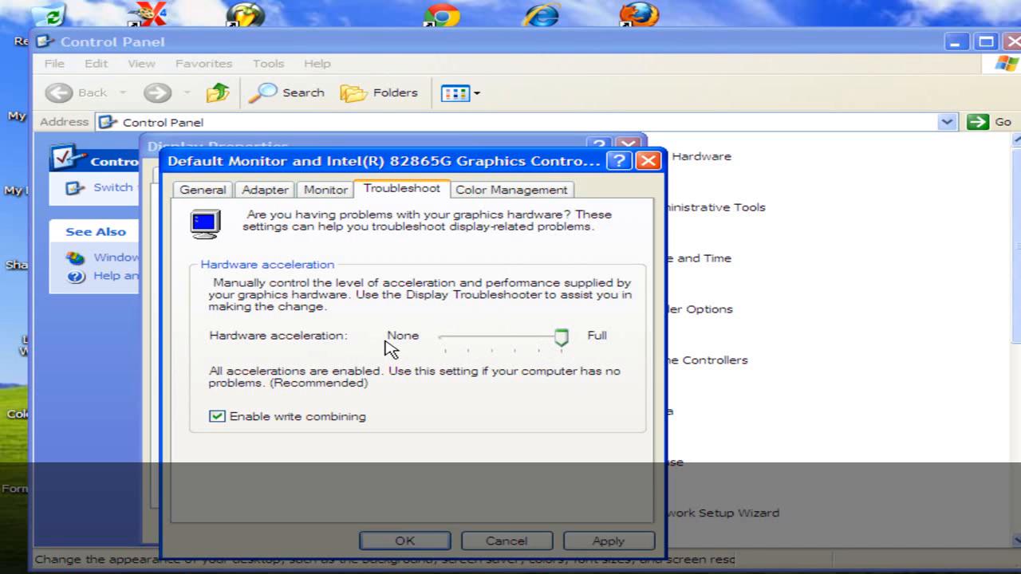
mouse_move(554, 498)
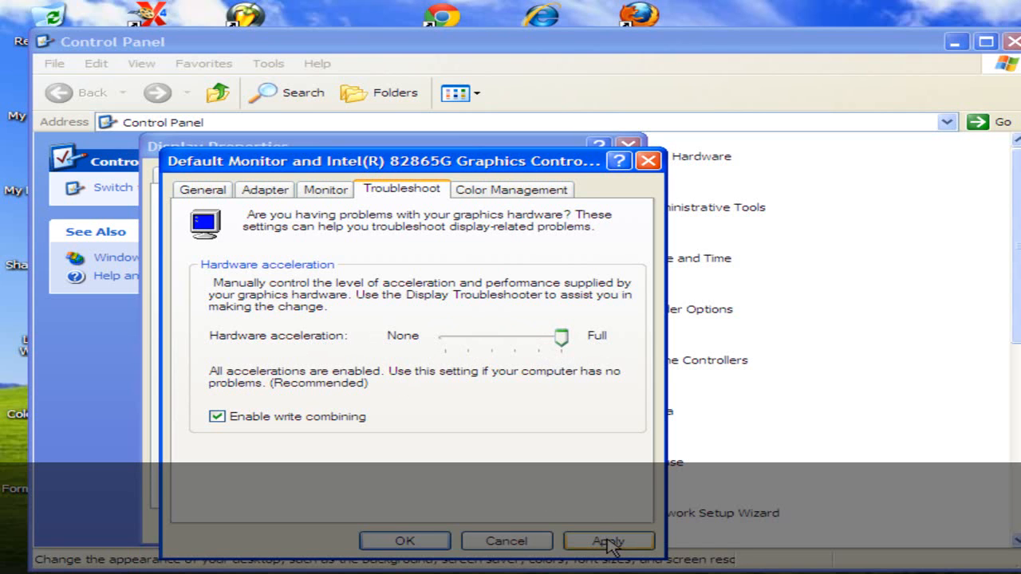
left_click(608, 541)
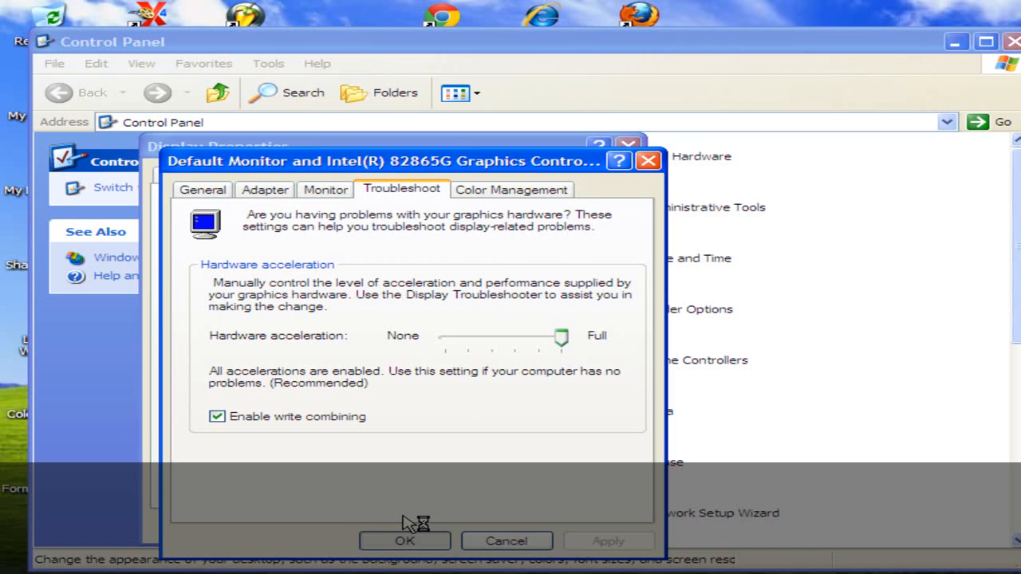
left_click(404, 541)
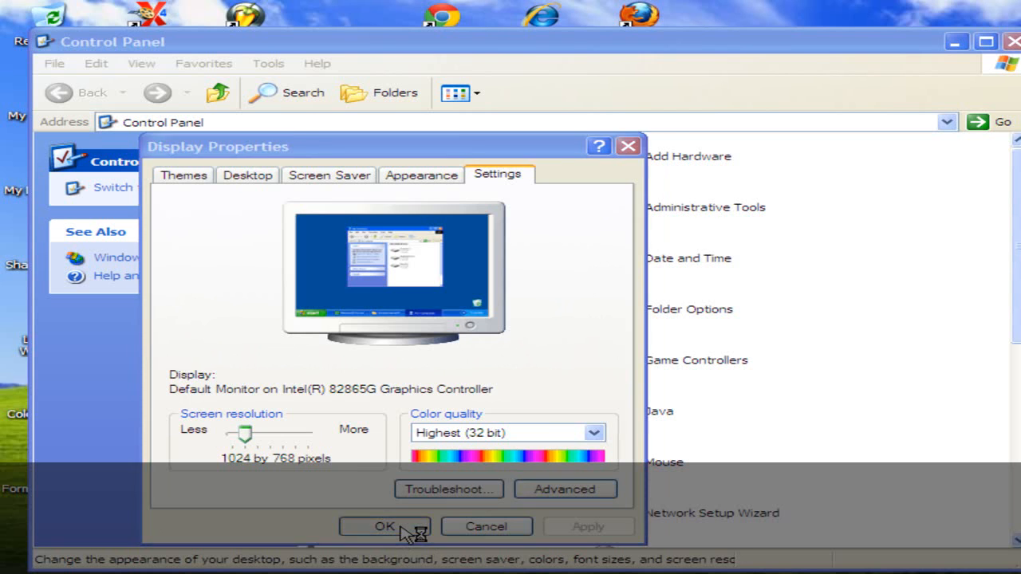
Step: Close Display Properties and Control Panel, then relaunch Angry Birds from the desktop
left_click(385, 527)
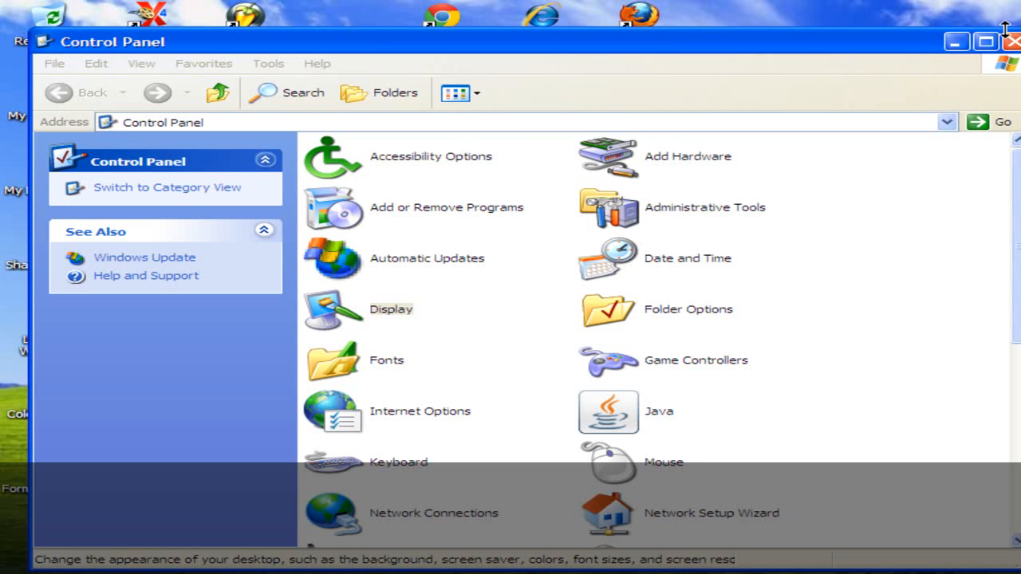
left_click(1010, 42)
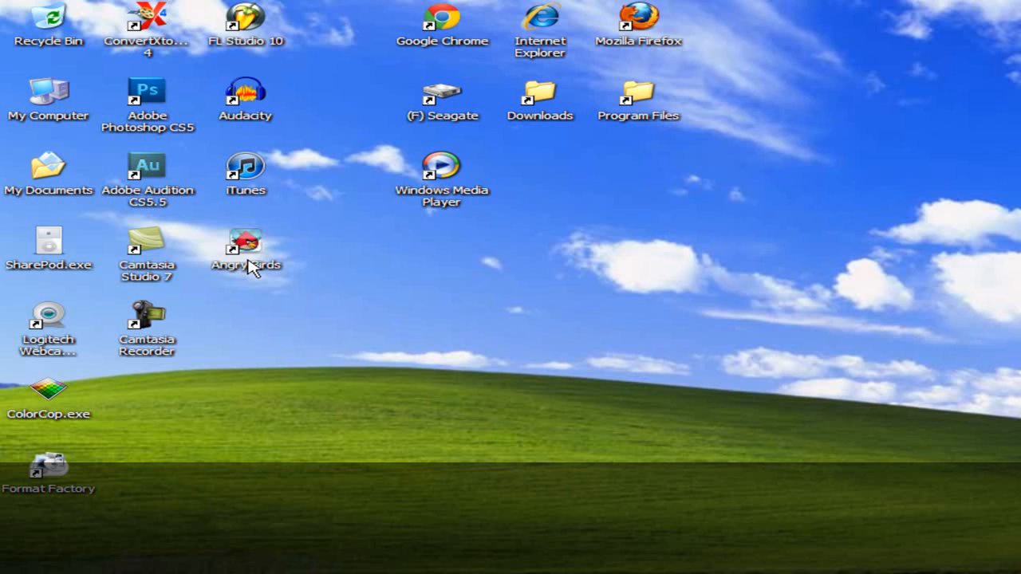
left_click(245, 251)
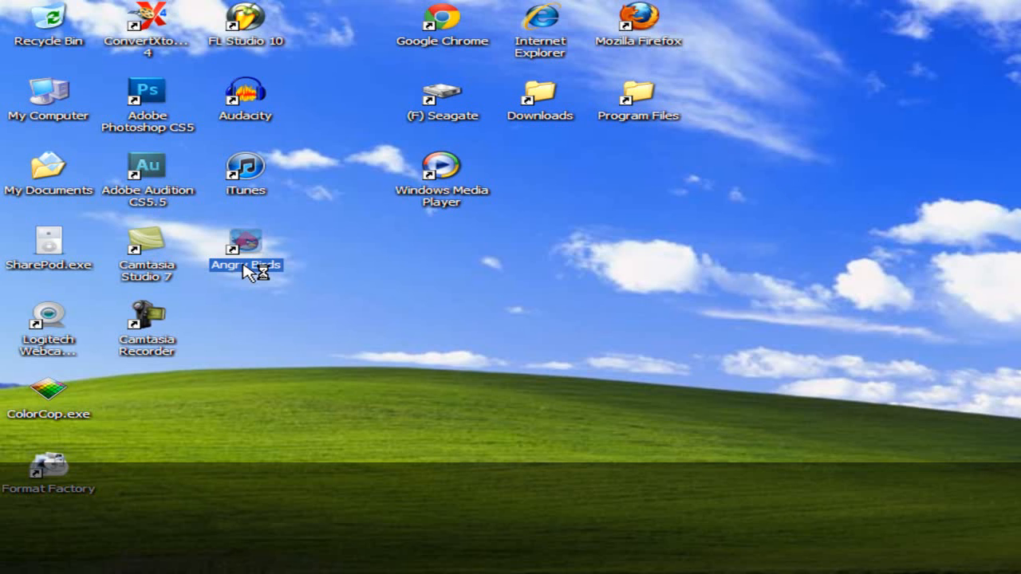
double_click(246, 251)
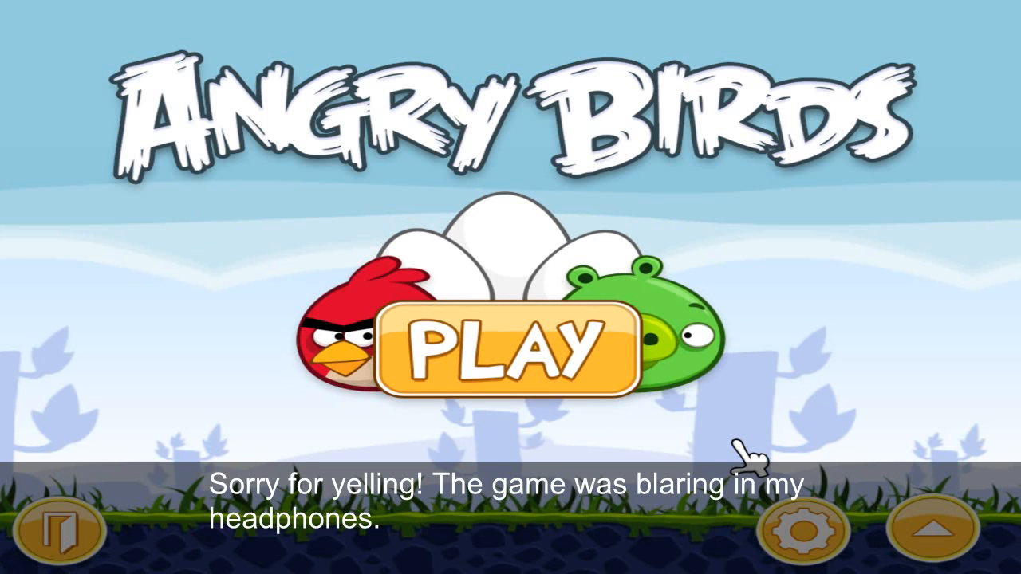
mouse_move(798, 459)
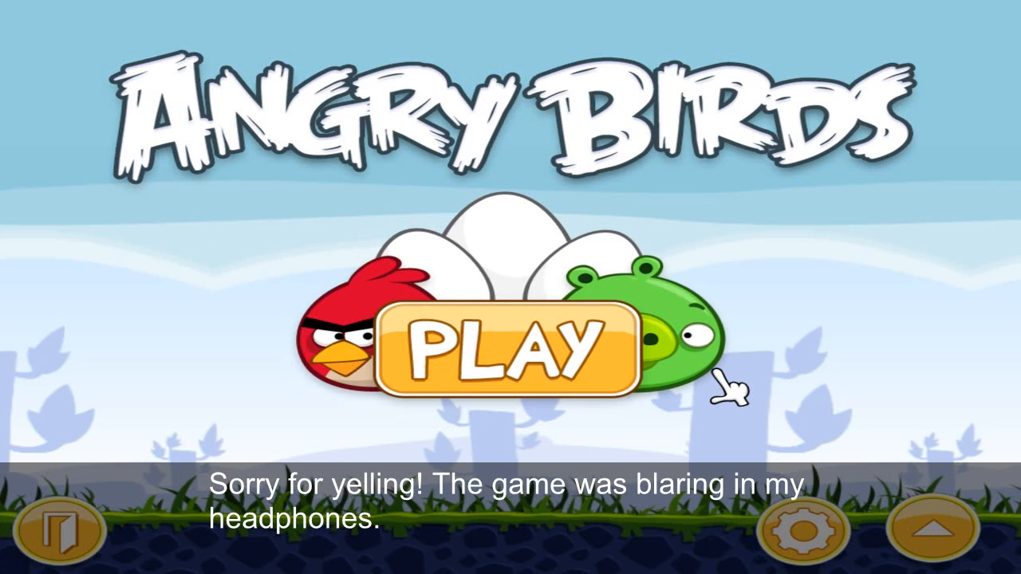
mouse_move(263, 288)
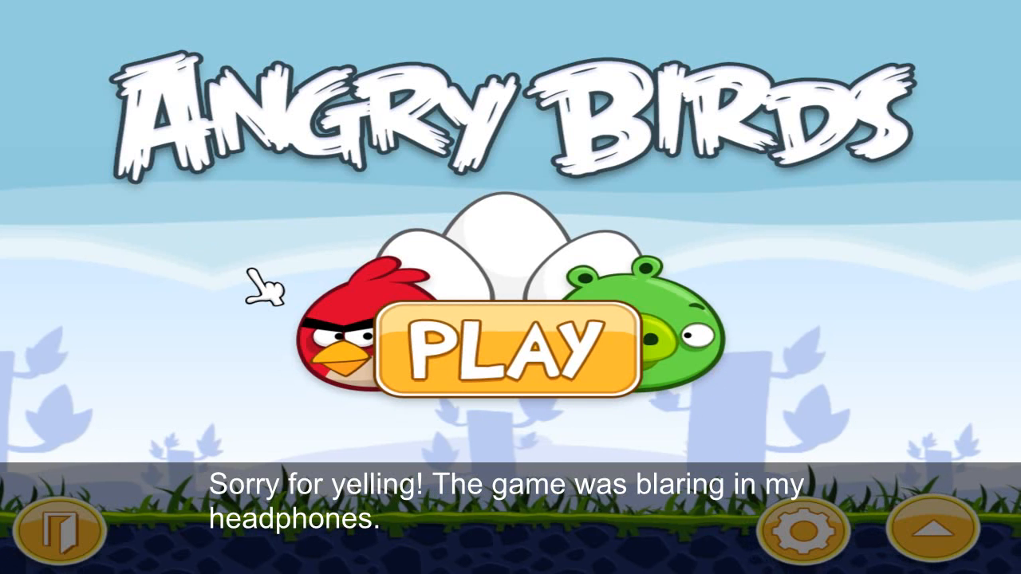
mouse_move(64, 271)
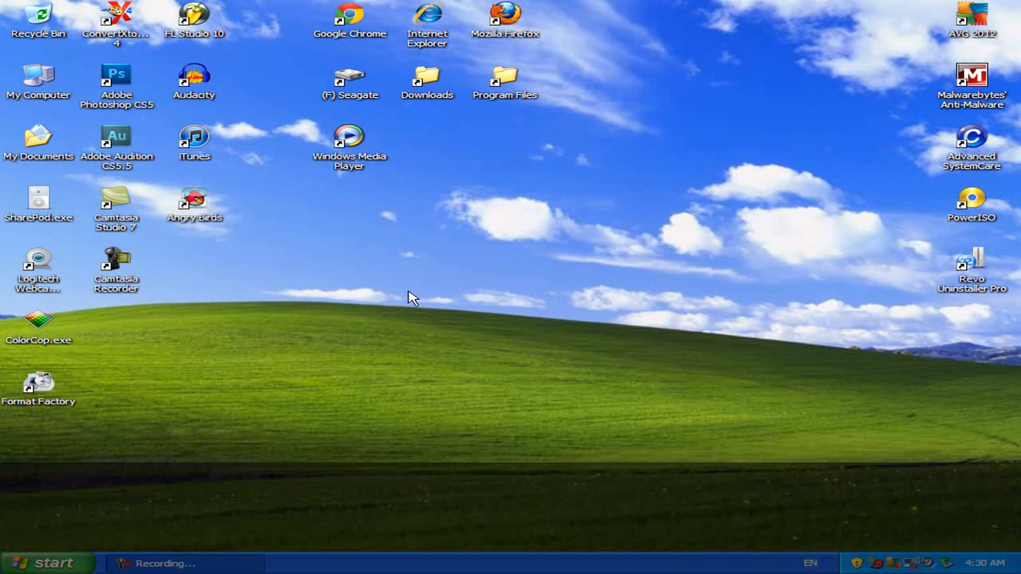
mouse_move(184, 344)
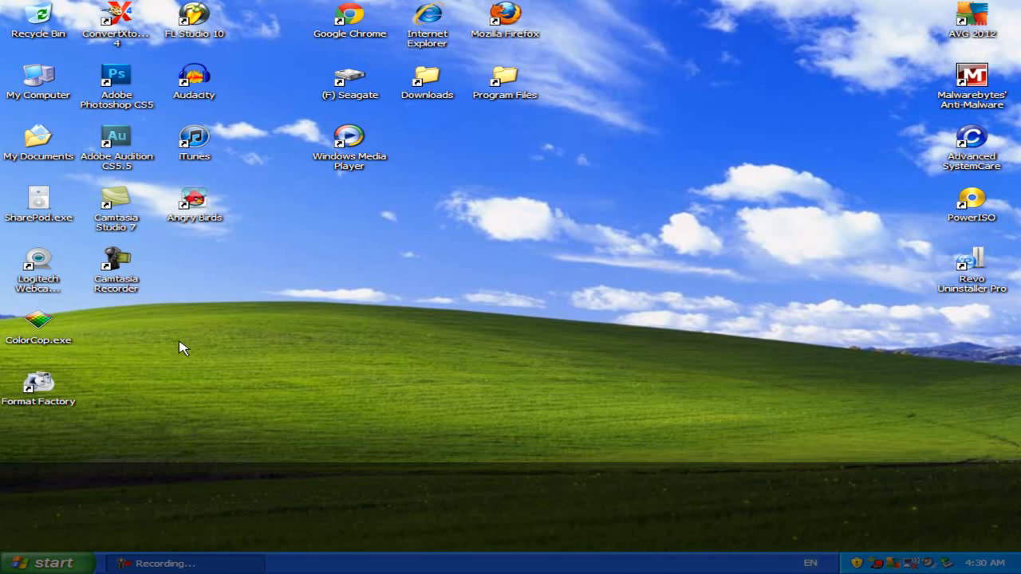
mouse_move(108, 452)
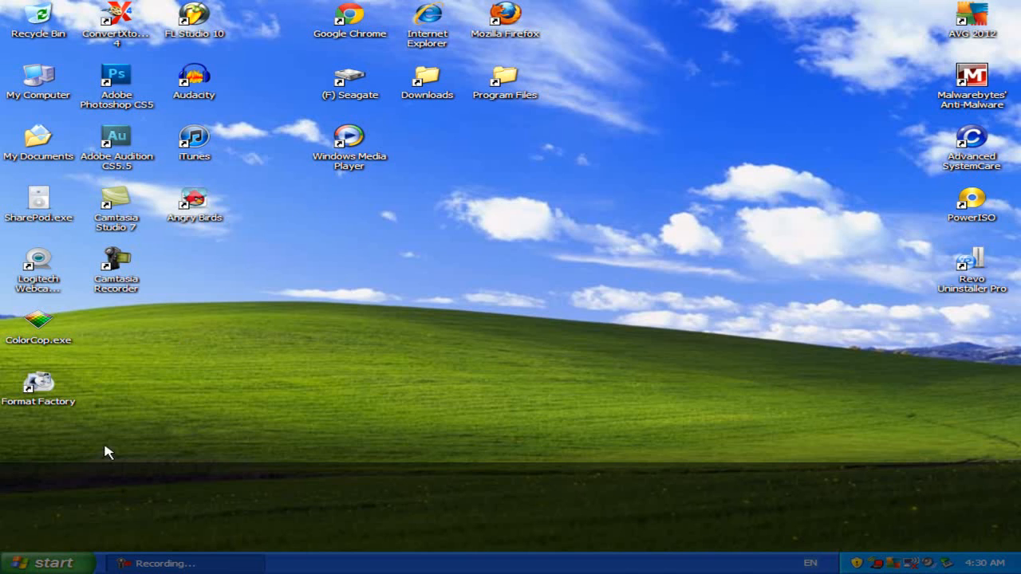
mouse_move(49, 563)
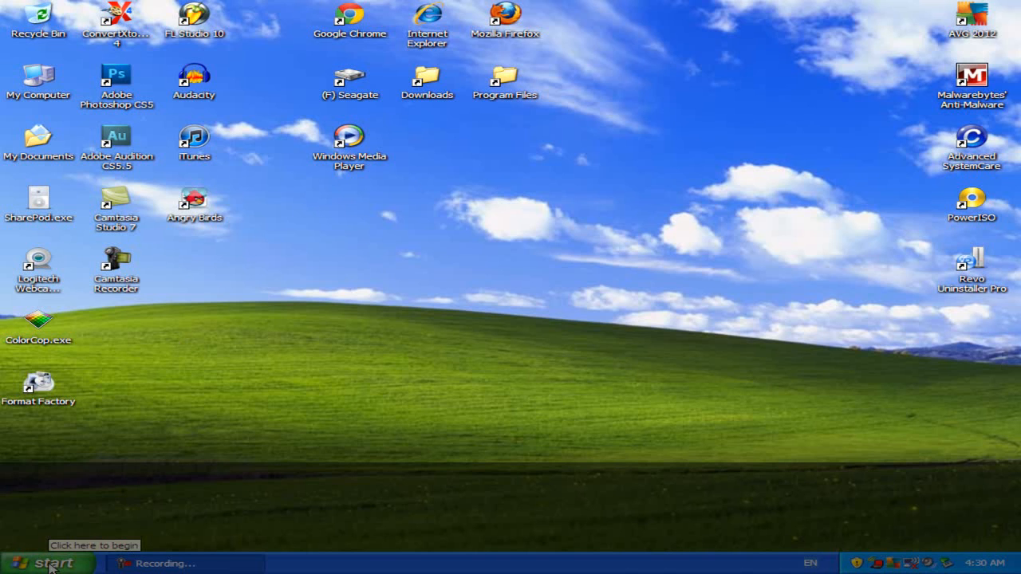
Step: Open System Properties from the Control Panel
left_click(44, 563)
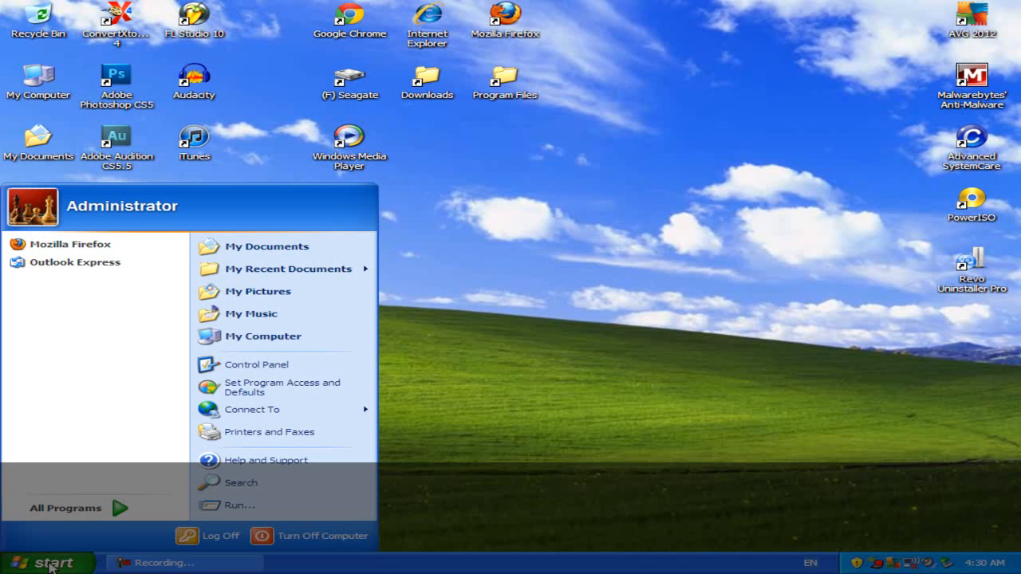
mouse_move(257, 365)
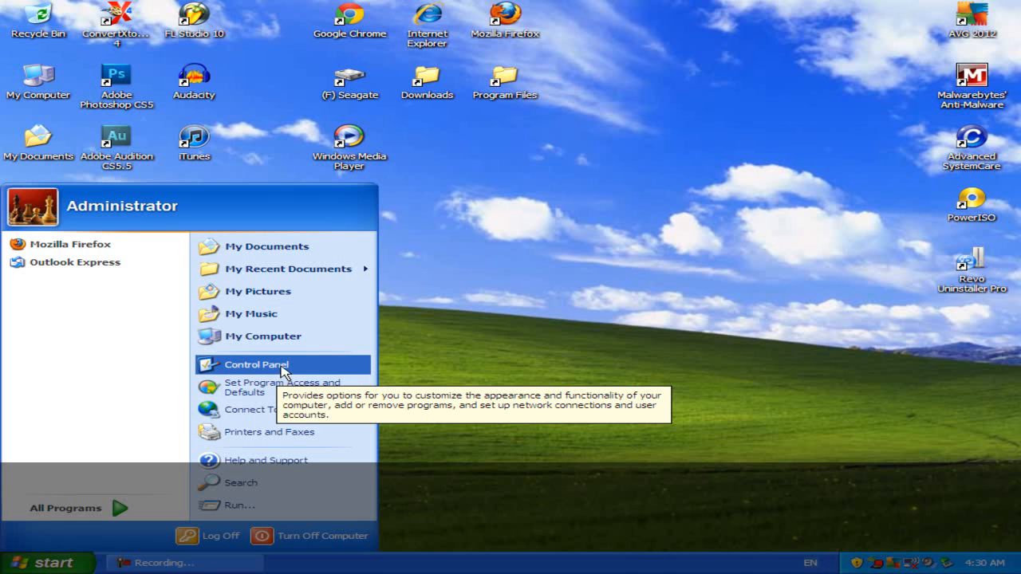
left_click(256, 365)
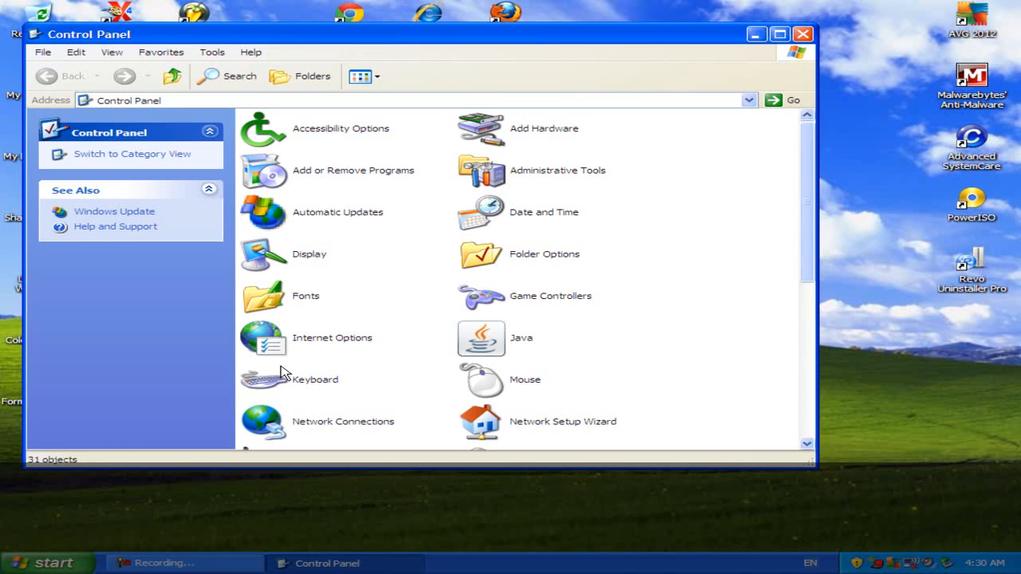
scroll("down", 3)
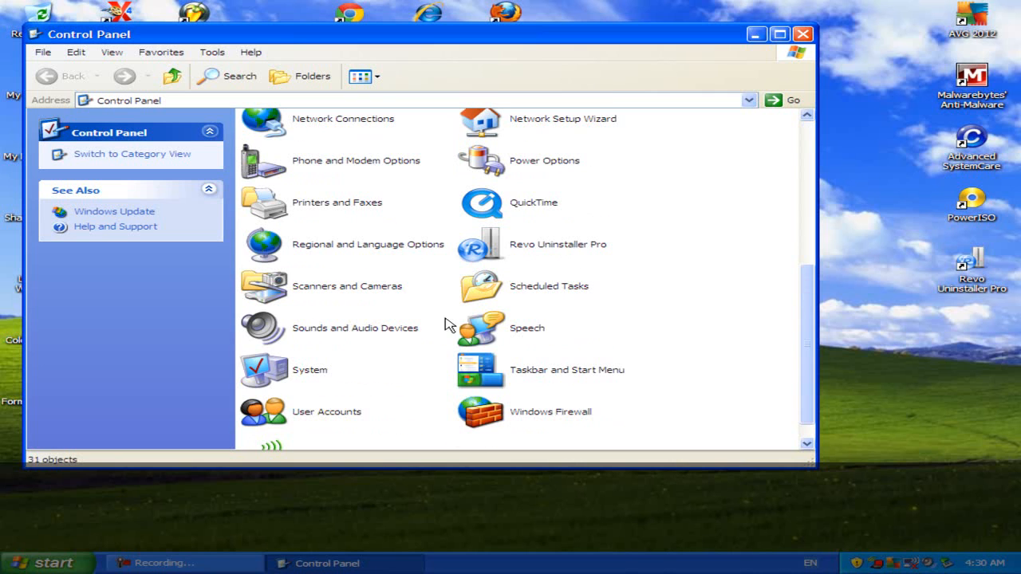
left_click(310, 369)
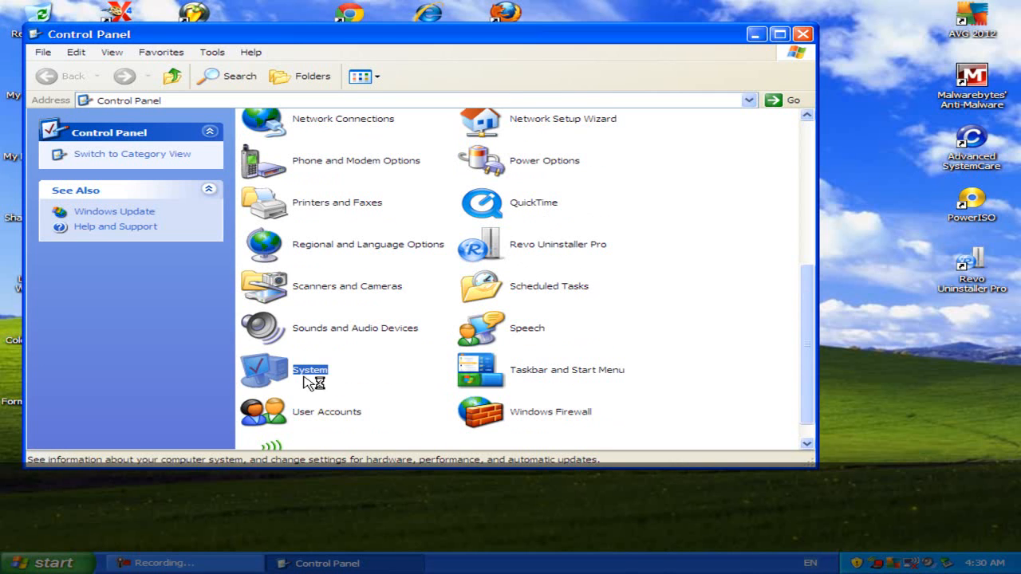
double_click(309, 369)
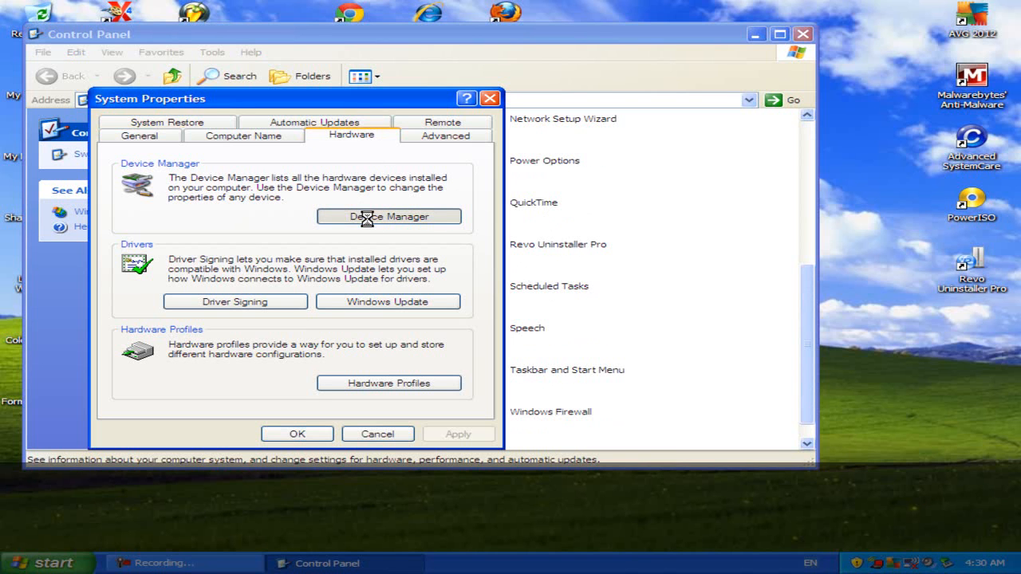
Step: Find the Intel(R) 82865G Graphics Controller under Display adapters in Device Manager, then close it
left_click(388, 217)
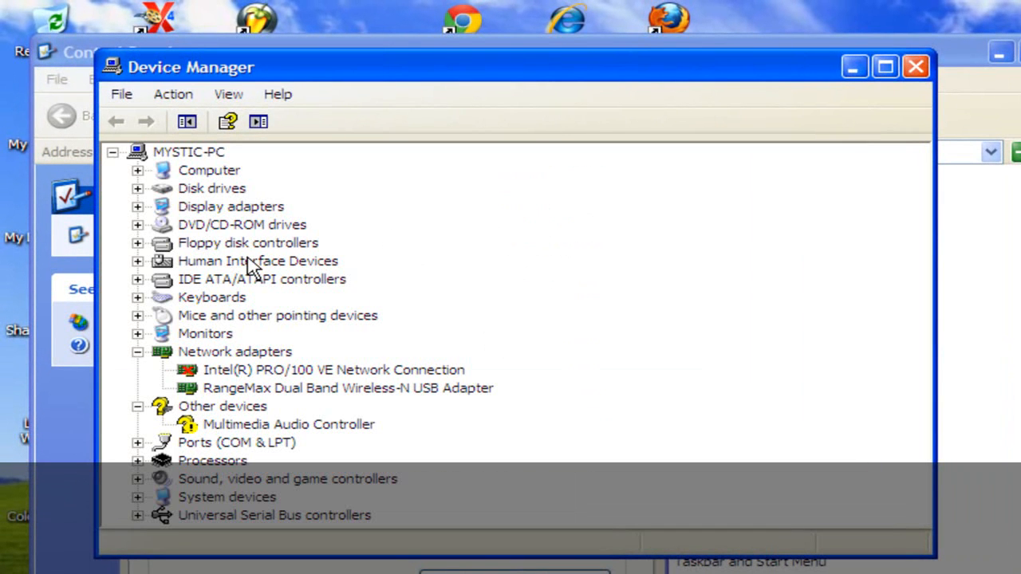
mouse_move(142, 213)
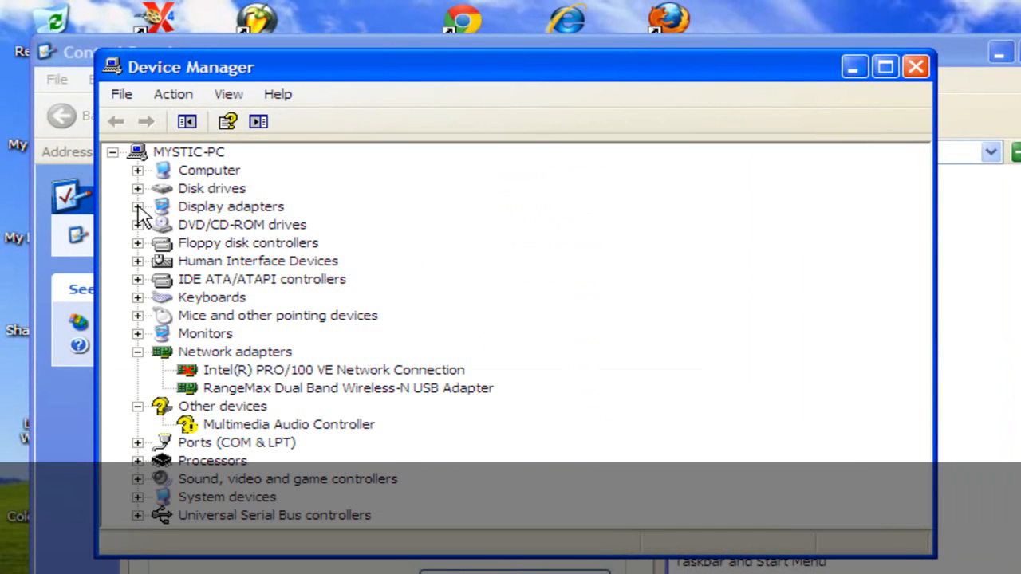
left_click(138, 206)
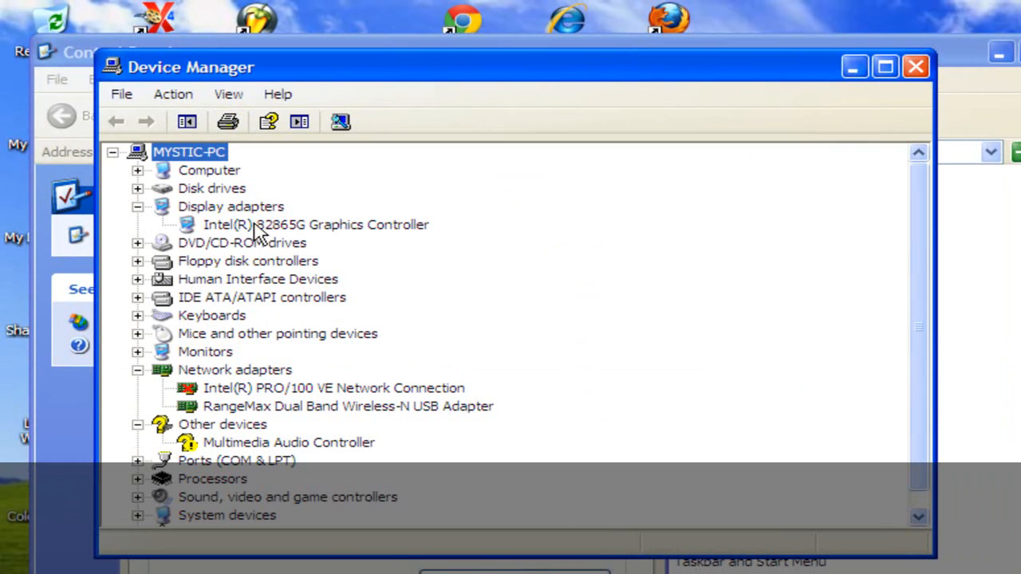
mouse_move(391, 241)
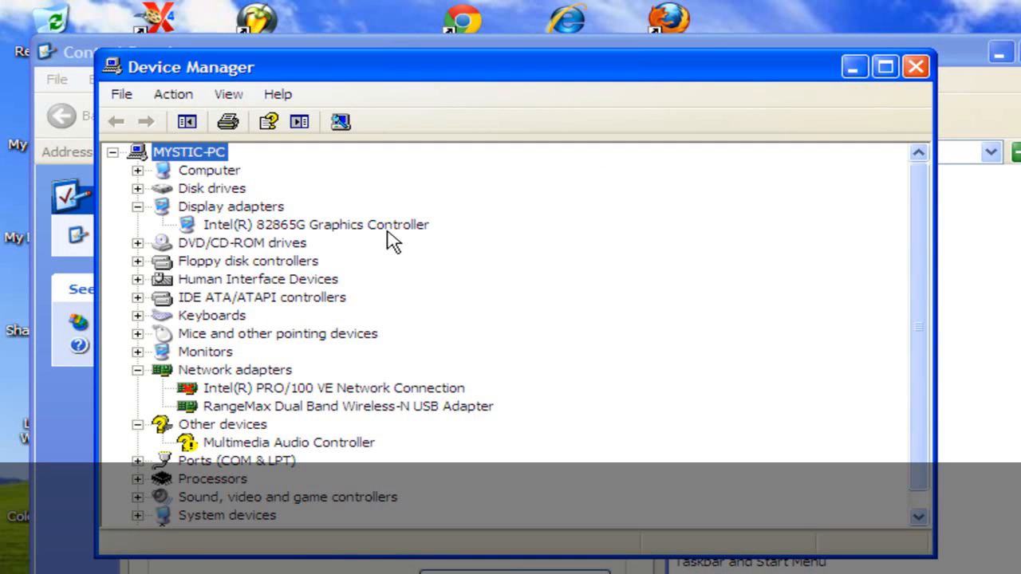
mouse_move(319, 239)
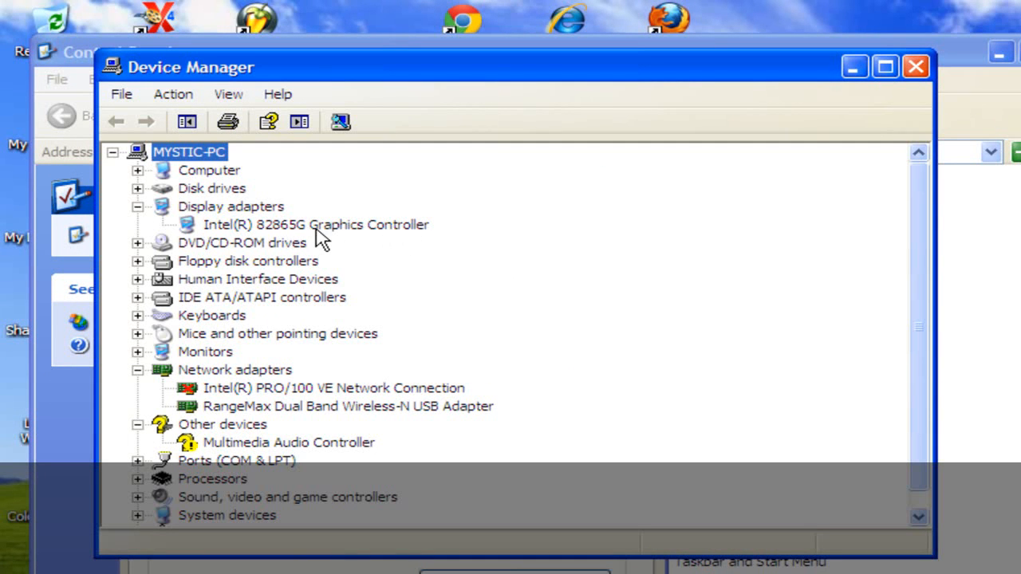
right_click(316, 224)
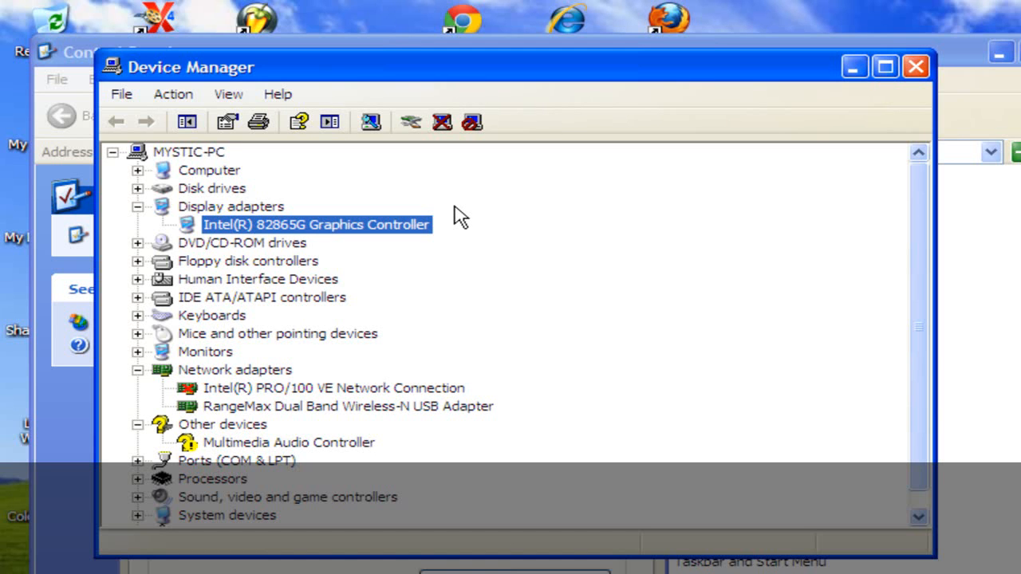
left_click(915, 66)
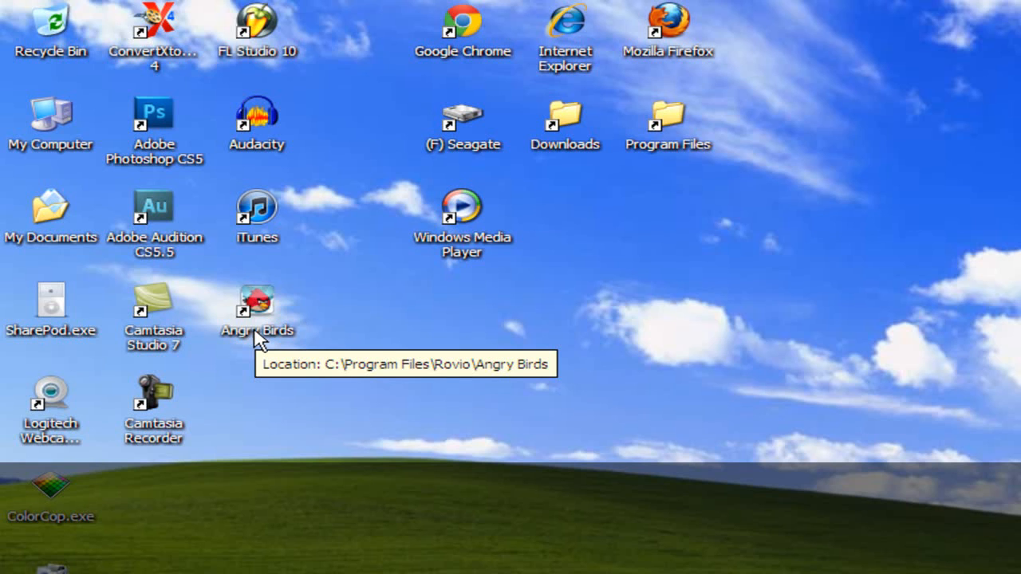